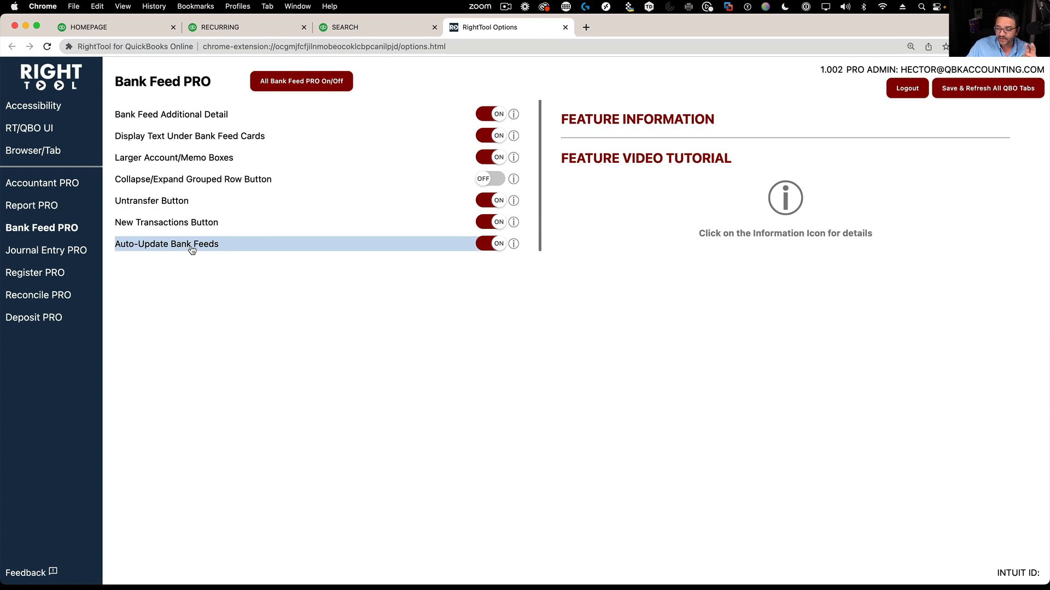
mouse_move(424, 271)
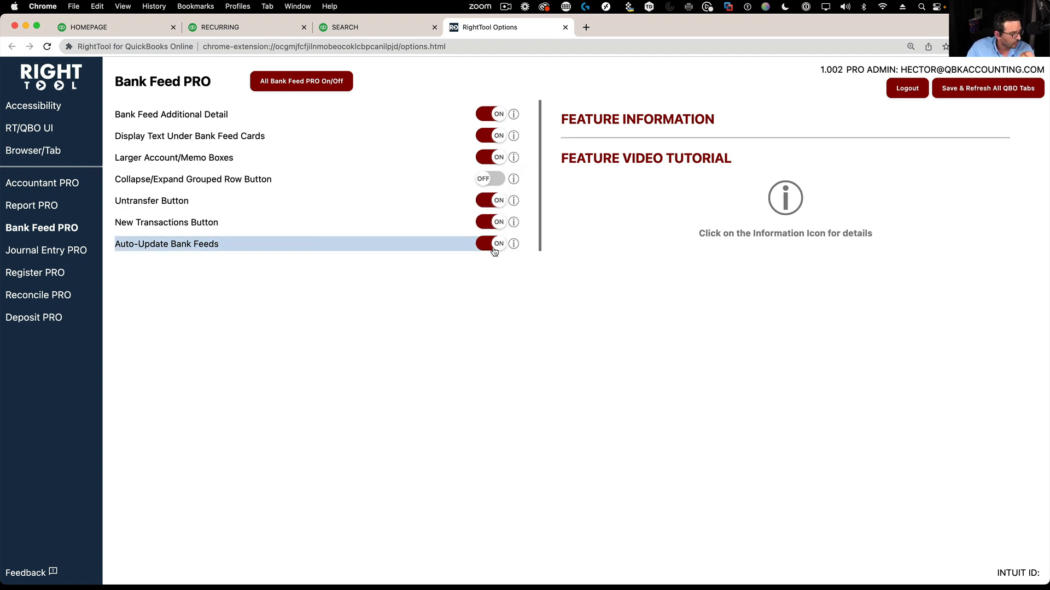
Return to the QuickBooks search tab and navigate to Bookkeeping > Bank transactions.
click(375, 26)
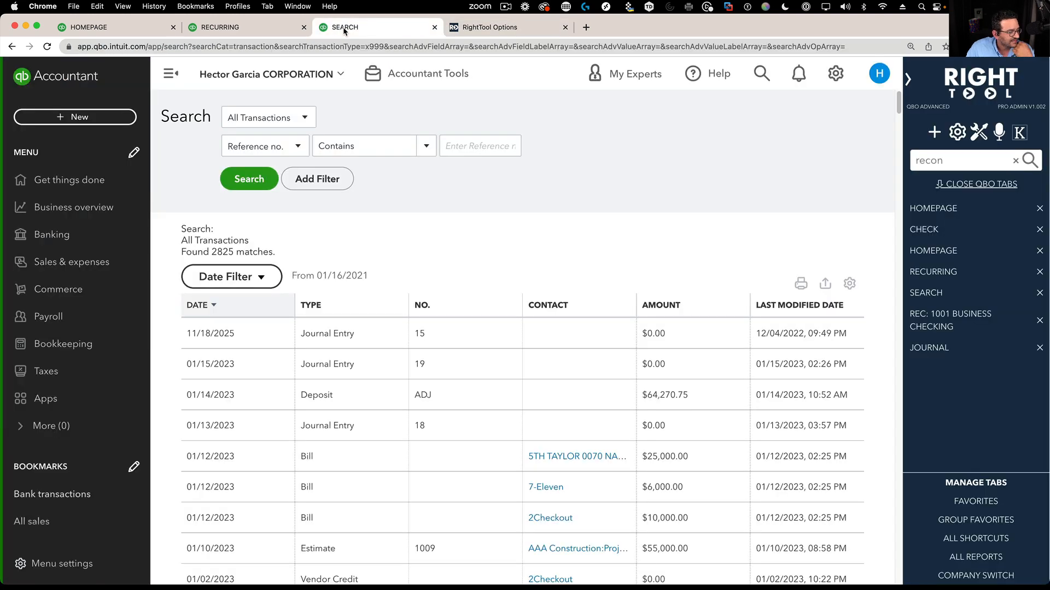
mouse_move(45, 371)
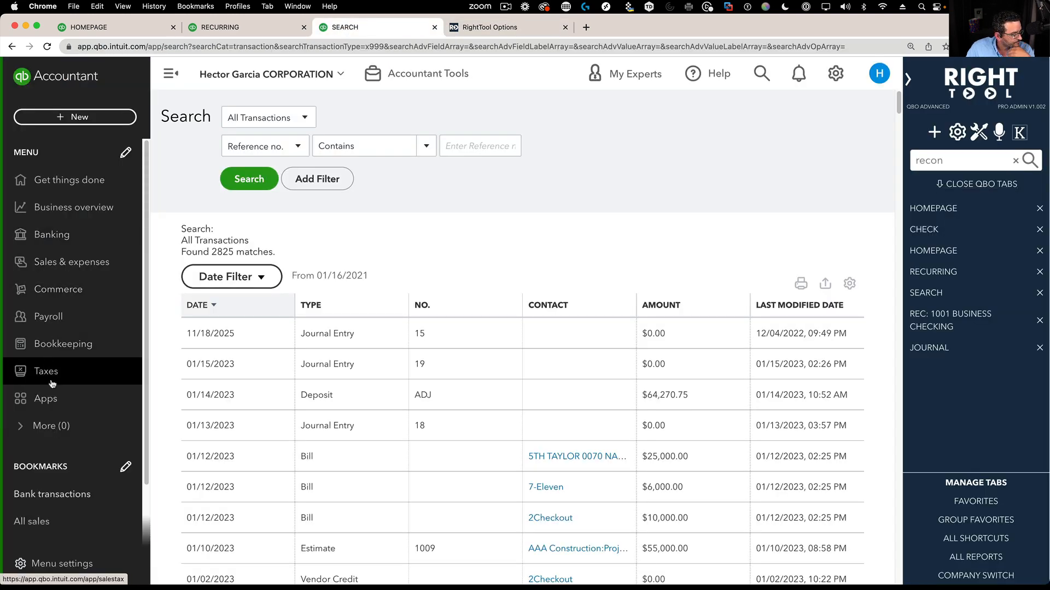
mouse_move(63, 343)
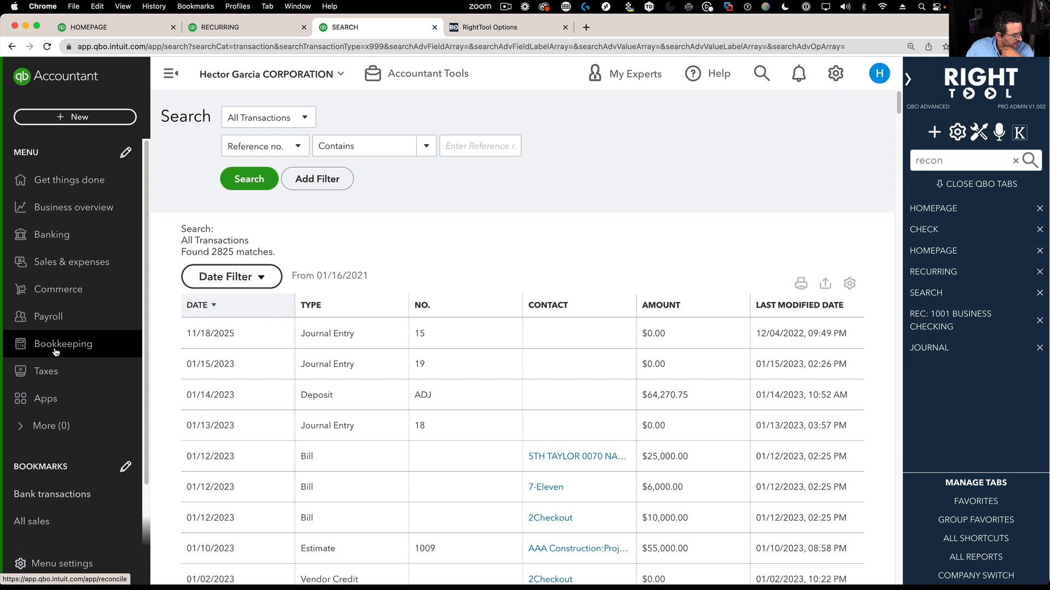
click(64, 343)
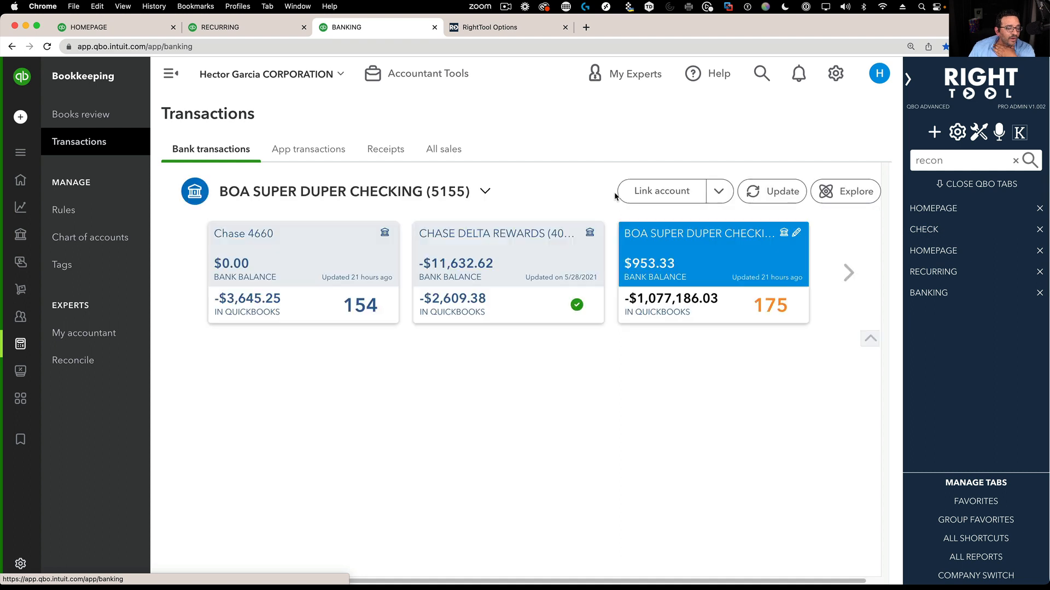
Wait on the Bank transactions page while RightTool adds detail and auto-triggers Update.
click(712, 254)
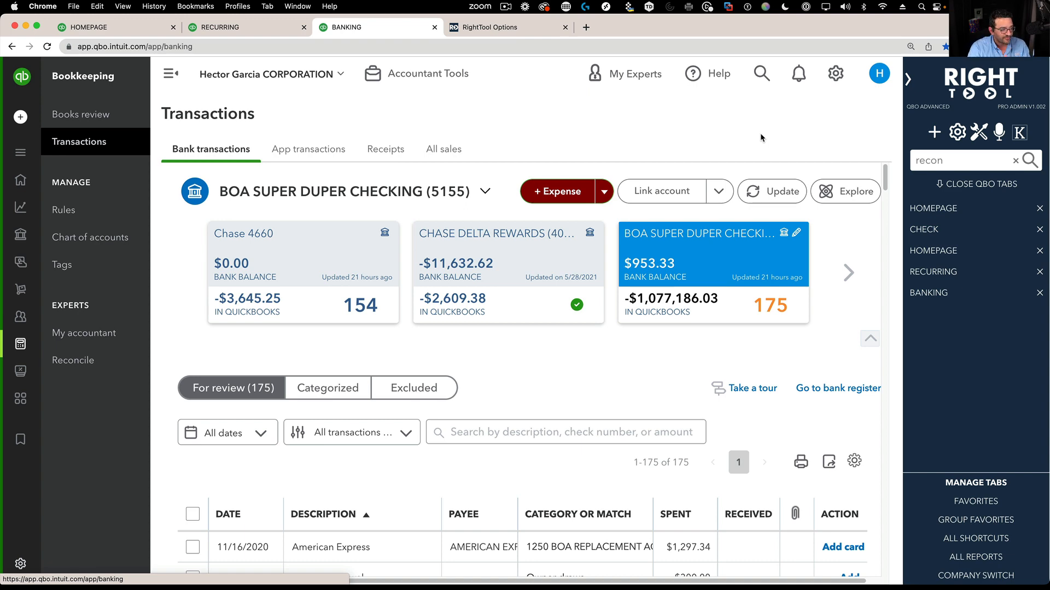
click(271, 73)
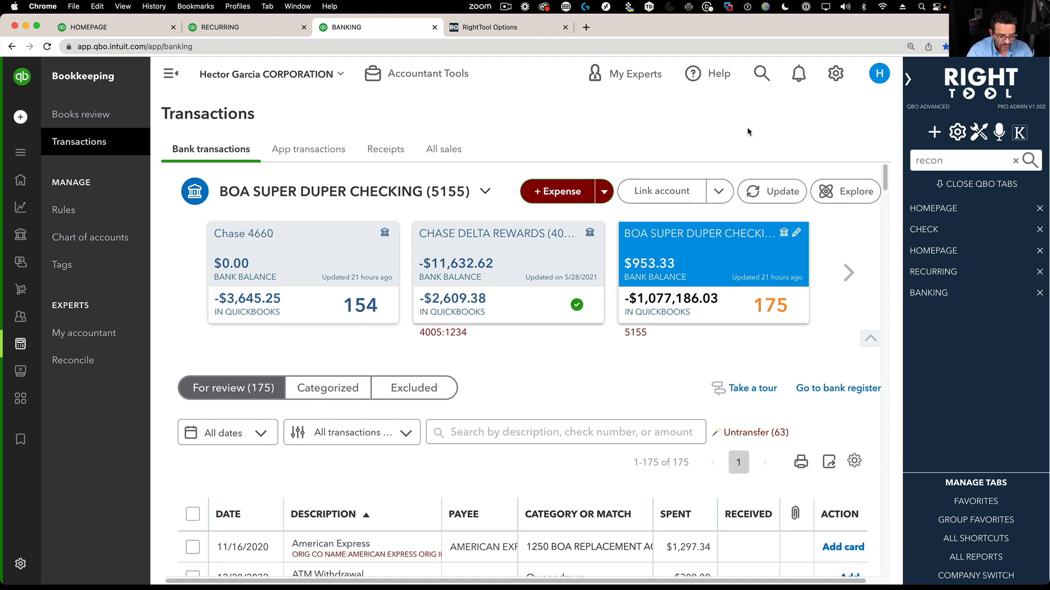
click(771, 191)
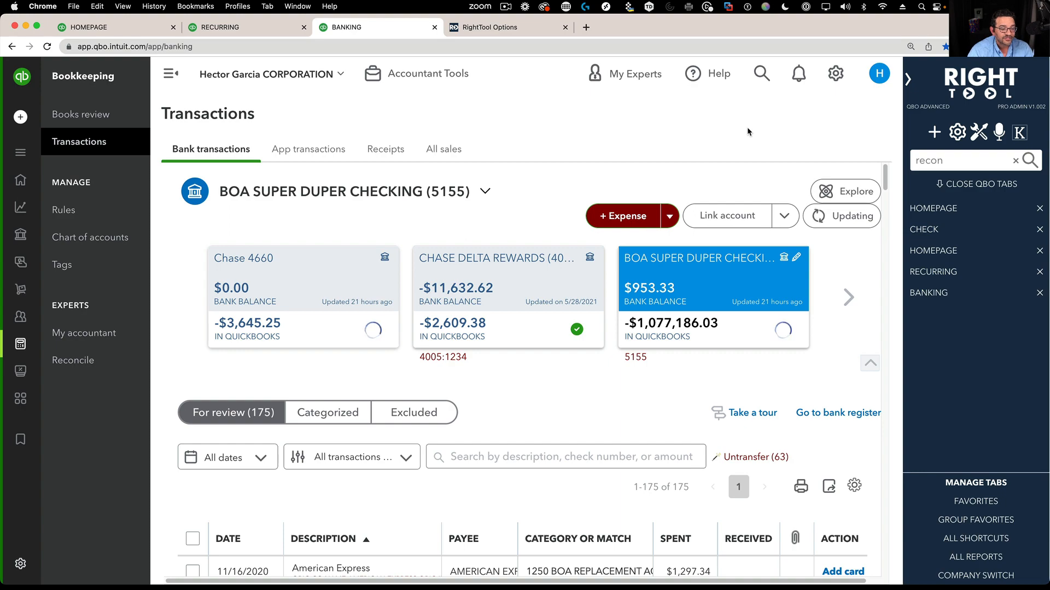